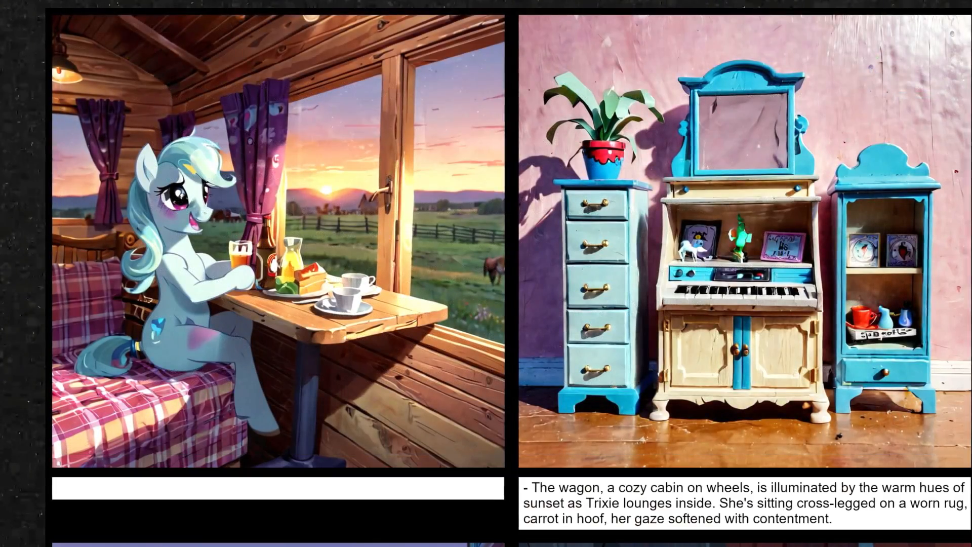
Step: Scroll the canvas to view the loaded pony storyboard workflow
scroll("down", 3)
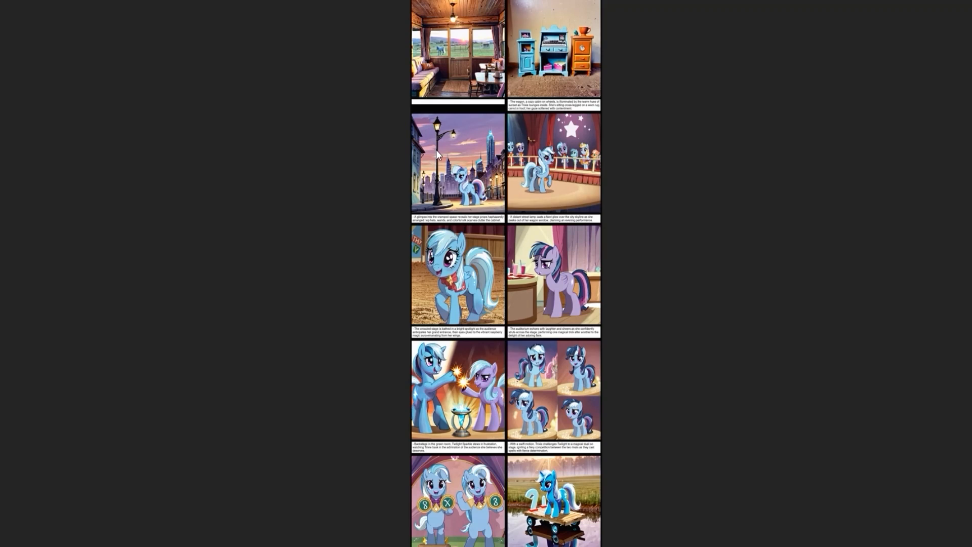
mouse_move(437, 156)
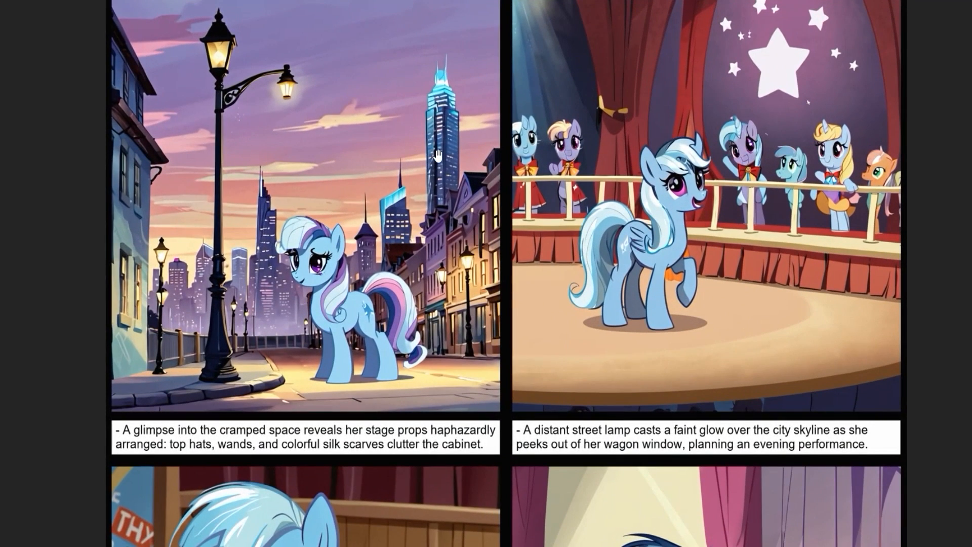
scroll("down", 3)
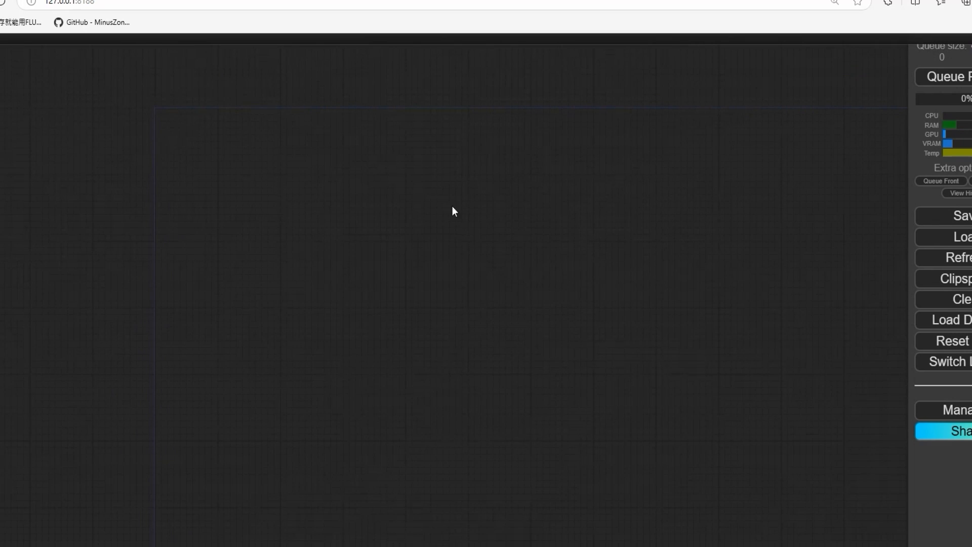
mouse_move(635, 276)
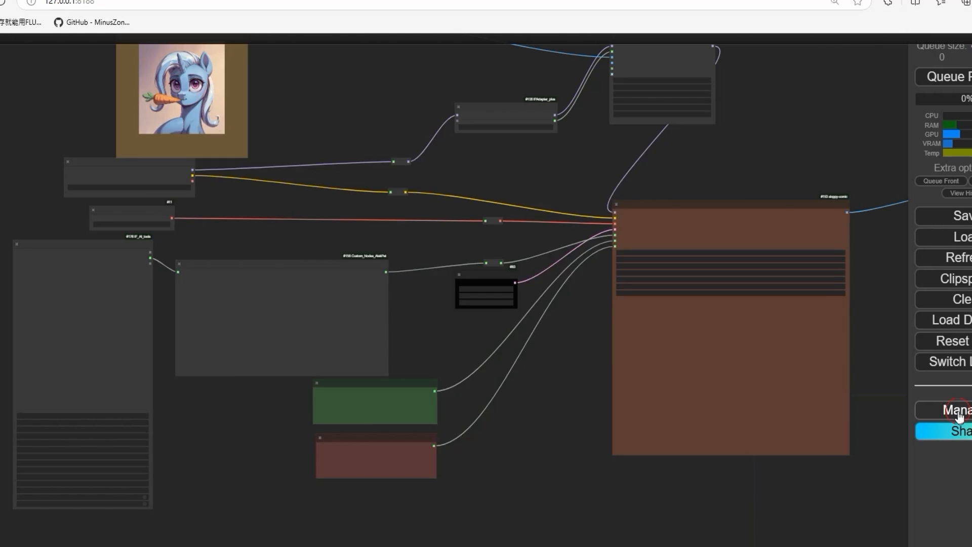
Step: Use Manager > Install Missing Custom Nodes to list the nodes this workflow lacks
left_click(956, 410)
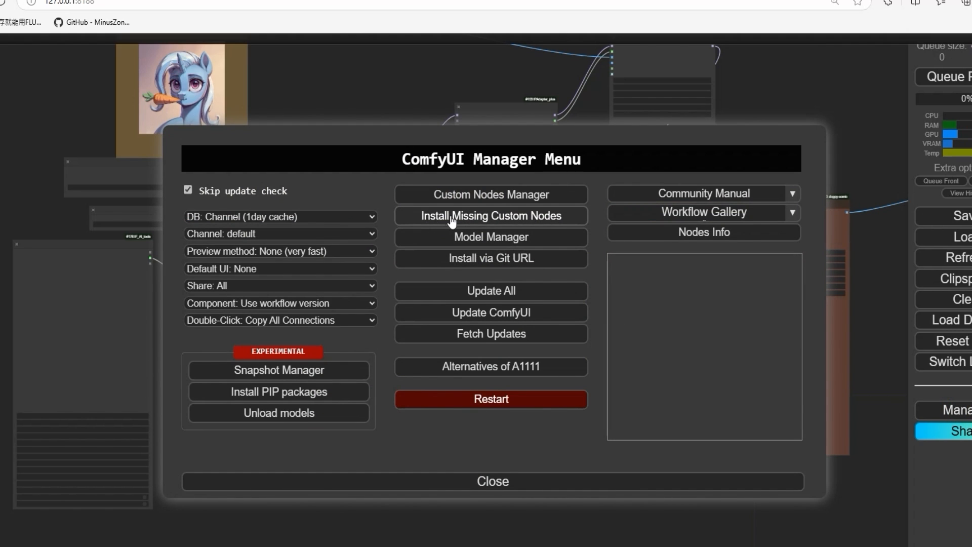
left_click(490, 214)
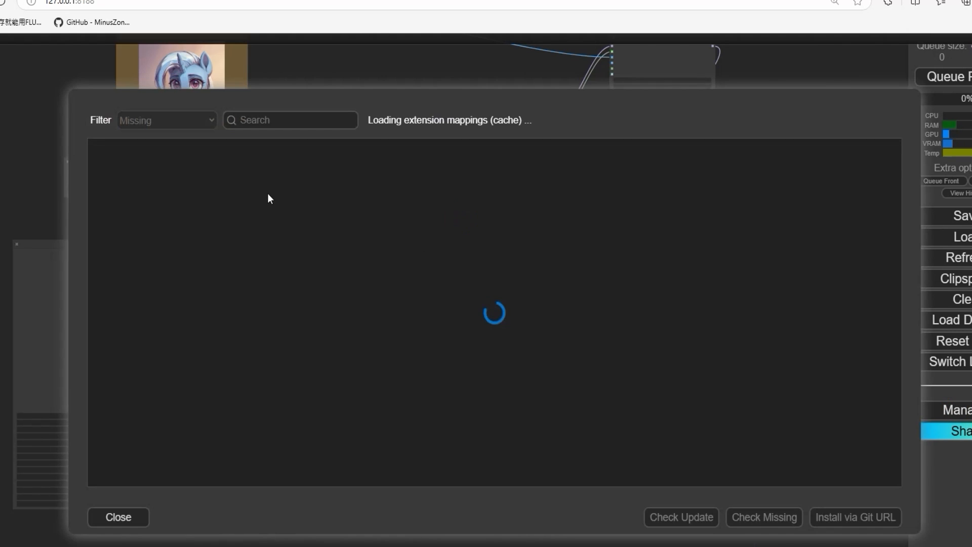
mouse_move(223, 412)
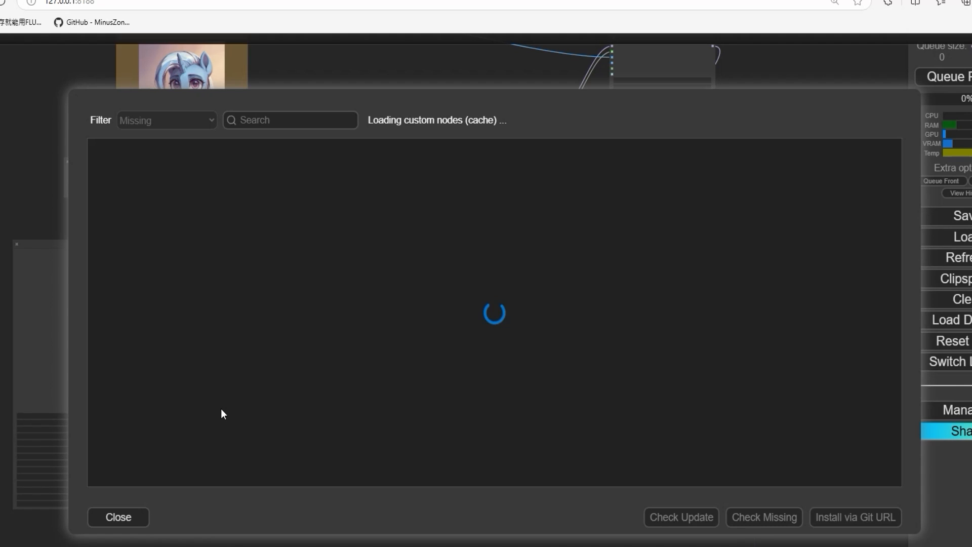
left_click(117, 516)
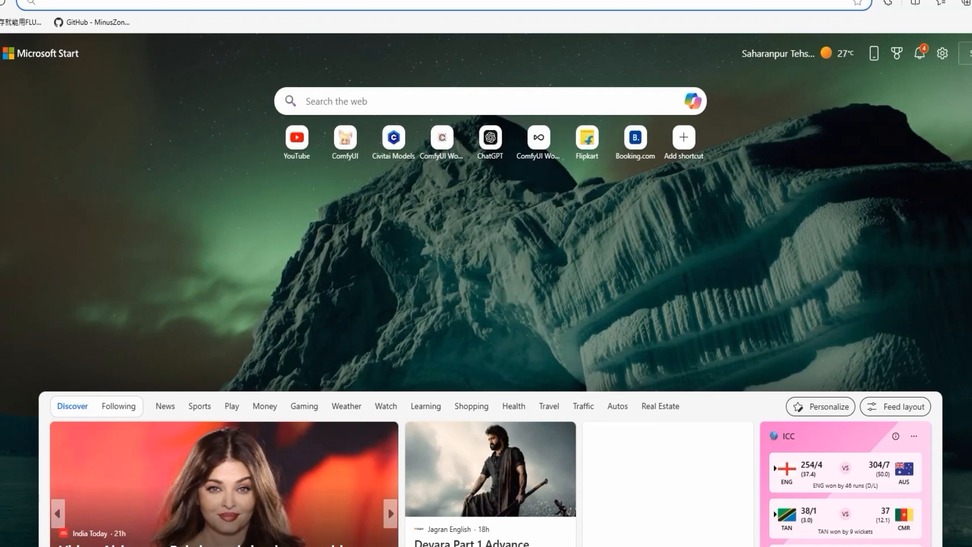
Step: Search Google Images for "comic style" and browse the results
type("comic style")
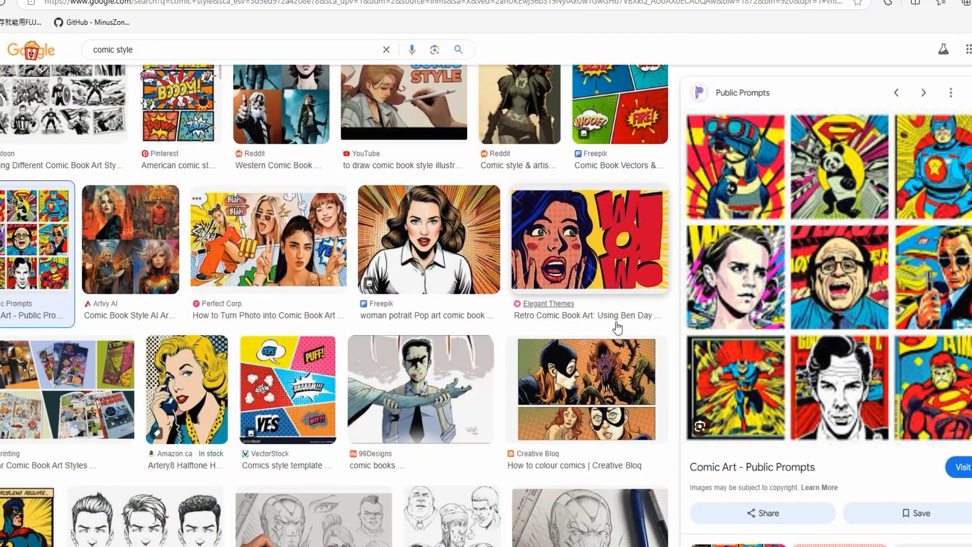
scroll("down", 3)
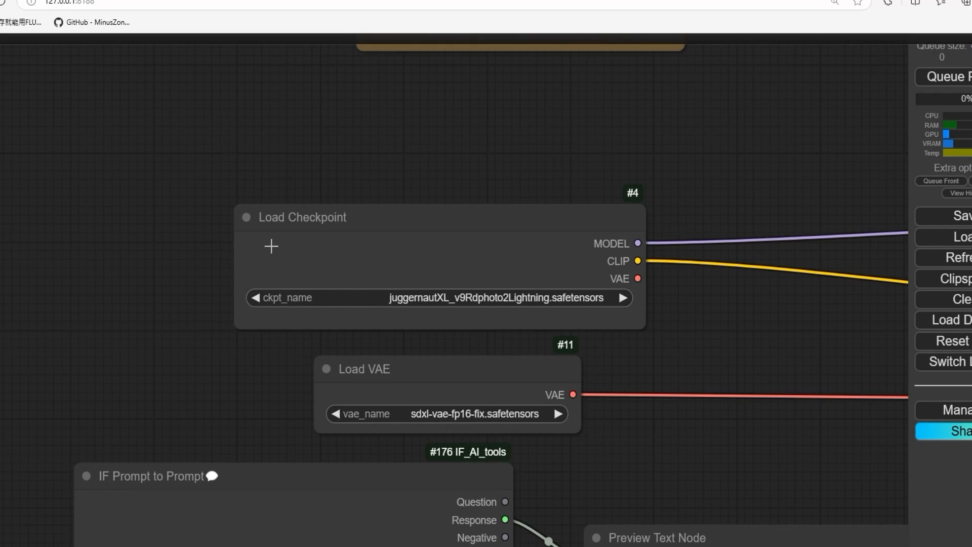
mouse_move(441, 298)
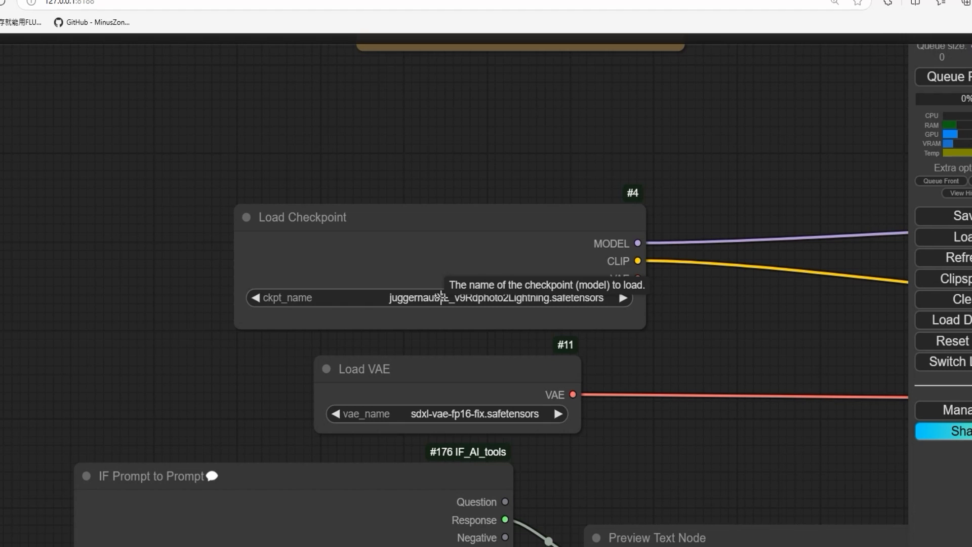
mouse_move(392, 327)
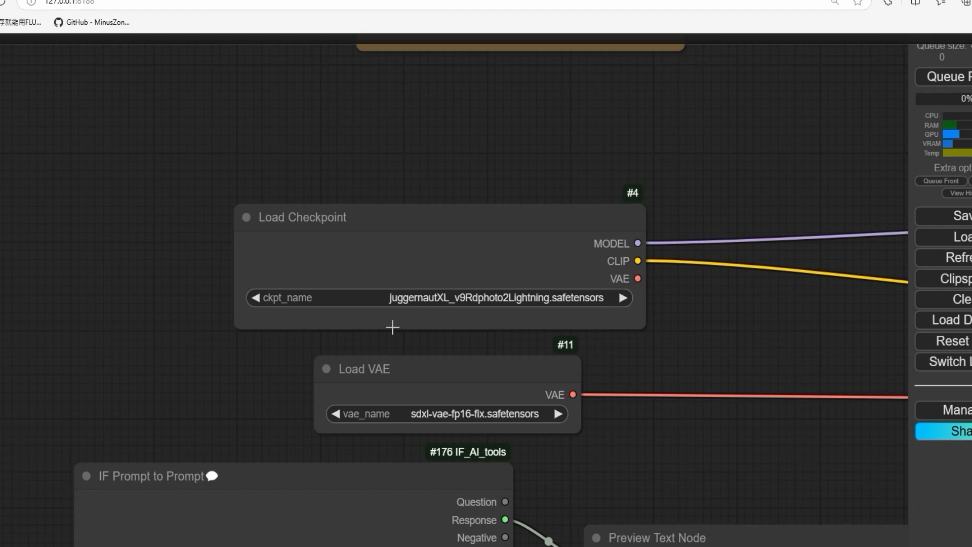
mouse_move(454, 319)
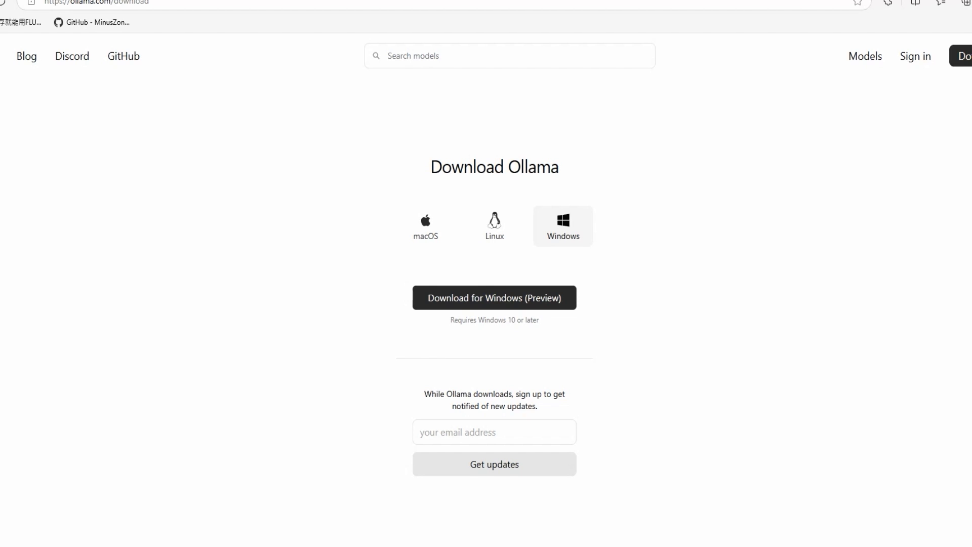
Step: Download Ollama for Windows and launch the downloaded installer
left_click(494, 296)
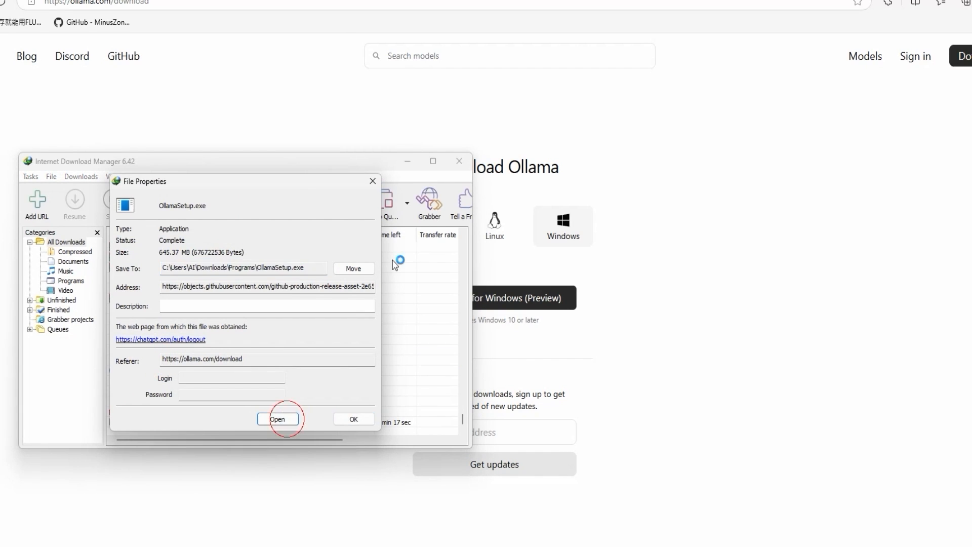
left_click(277, 418)
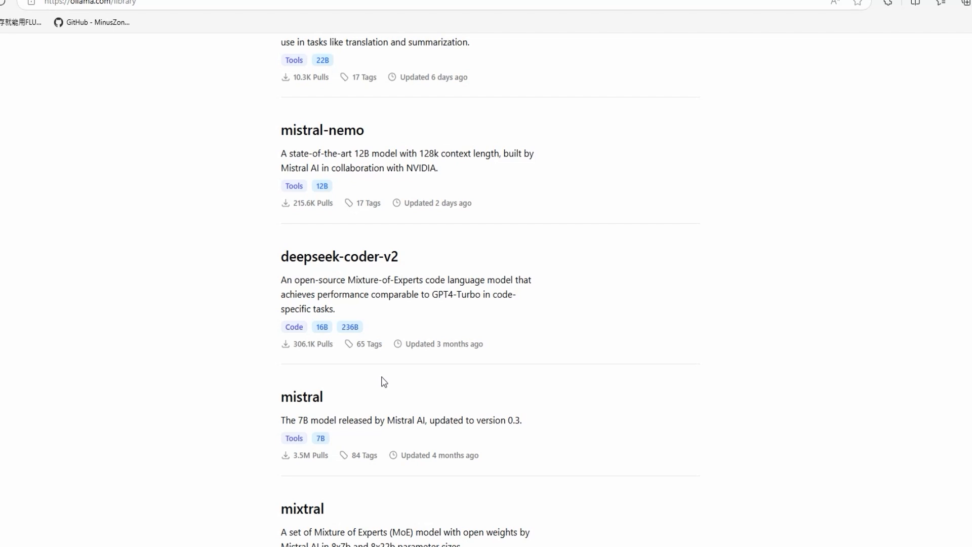
mouse_move(310, 399)
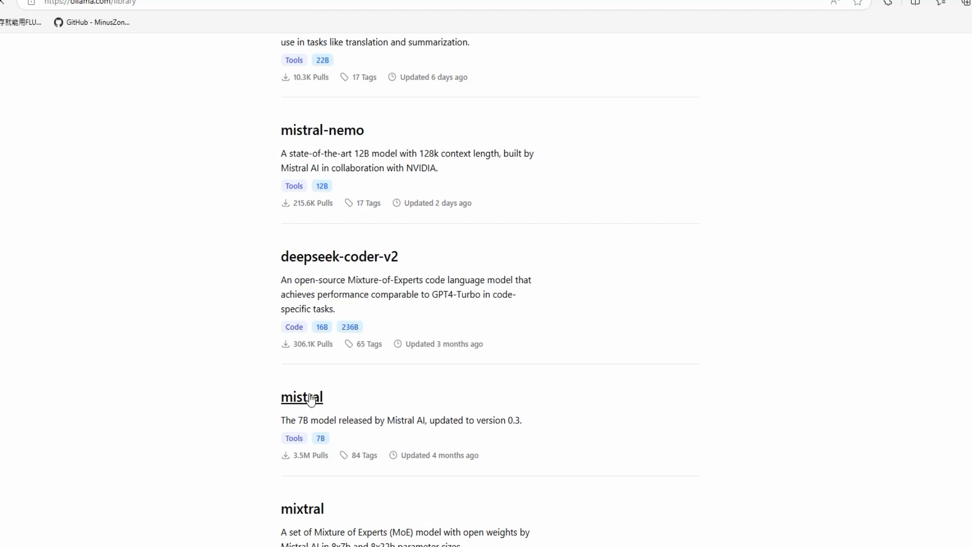
Step: Select the 'ollama run mistral' command on the mistral library page
left_click(302, 397)
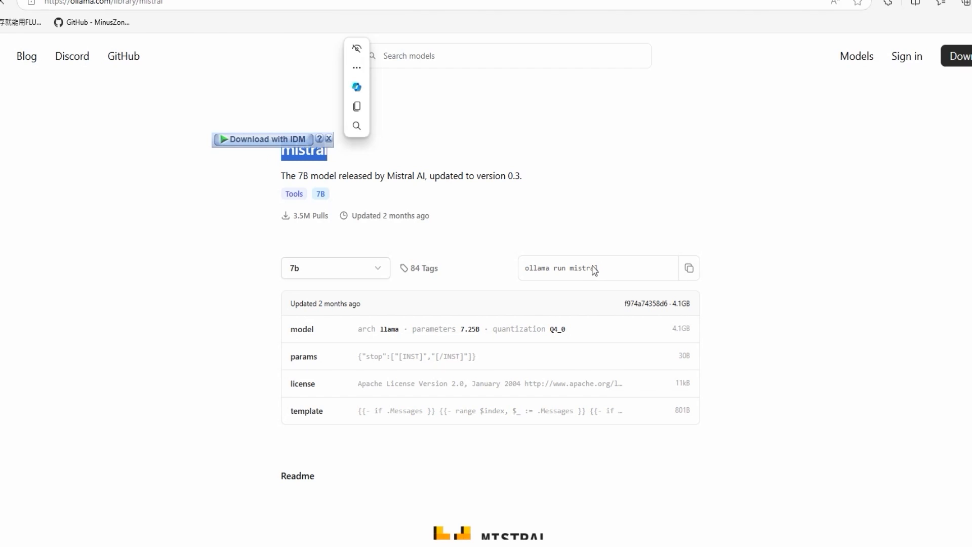
double_click(560, 267)
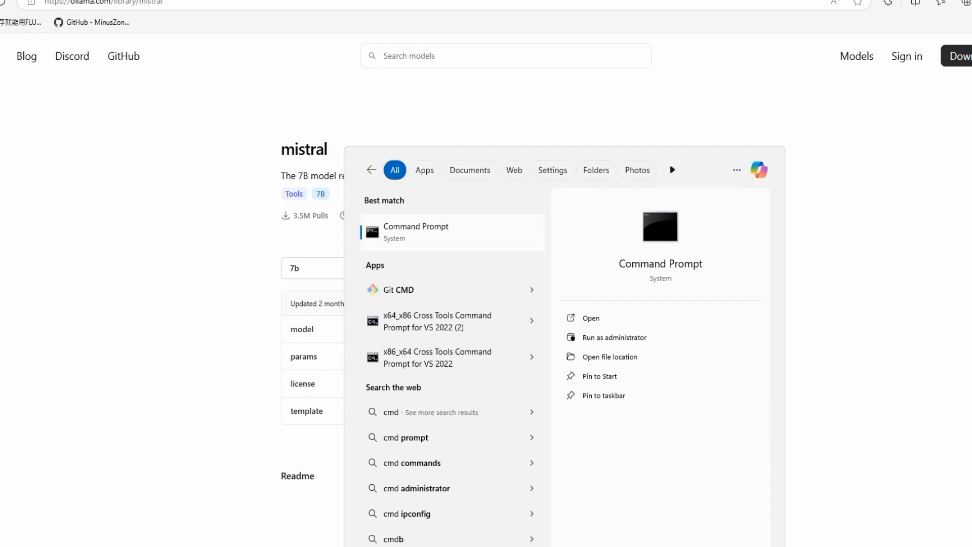
Step: Run 'ollama run mistral' in Command Prompt and greet it with 'hi'
left_click(415, 232)
type("ollama run mistral")
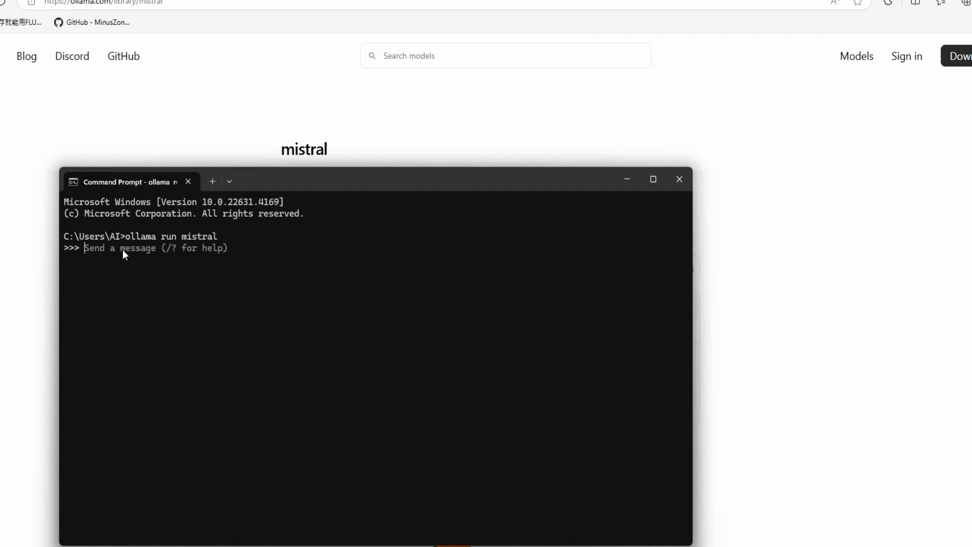
mouse_move(164, 259)
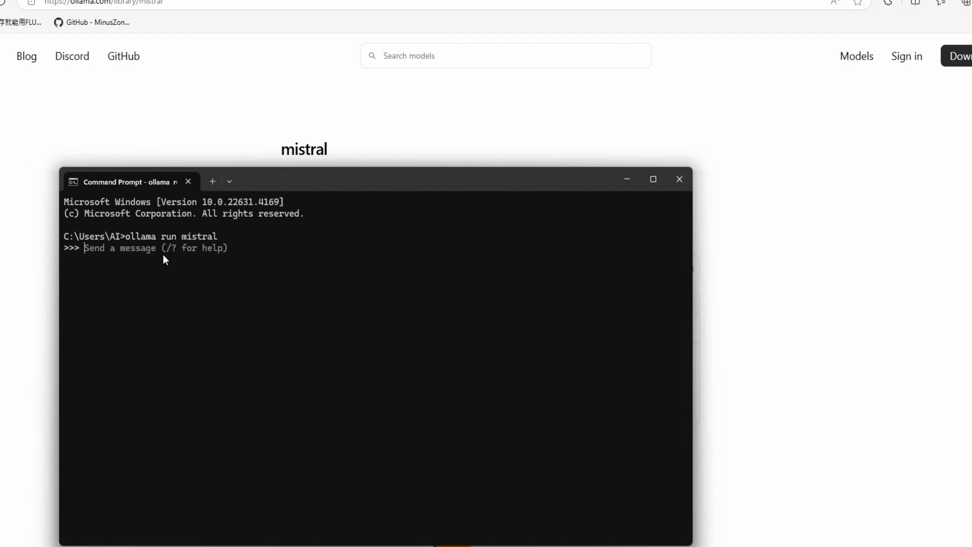
type("hi")
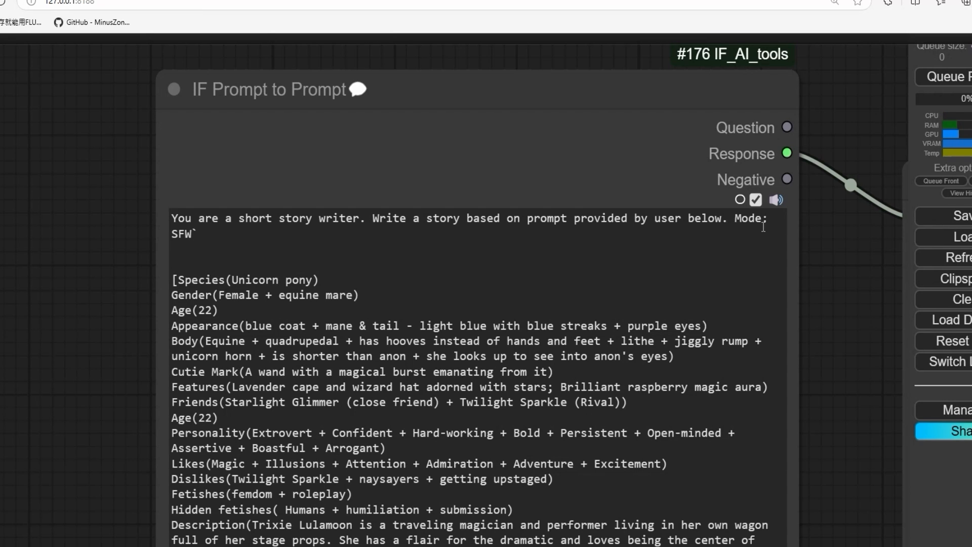
scroll("down", 3)
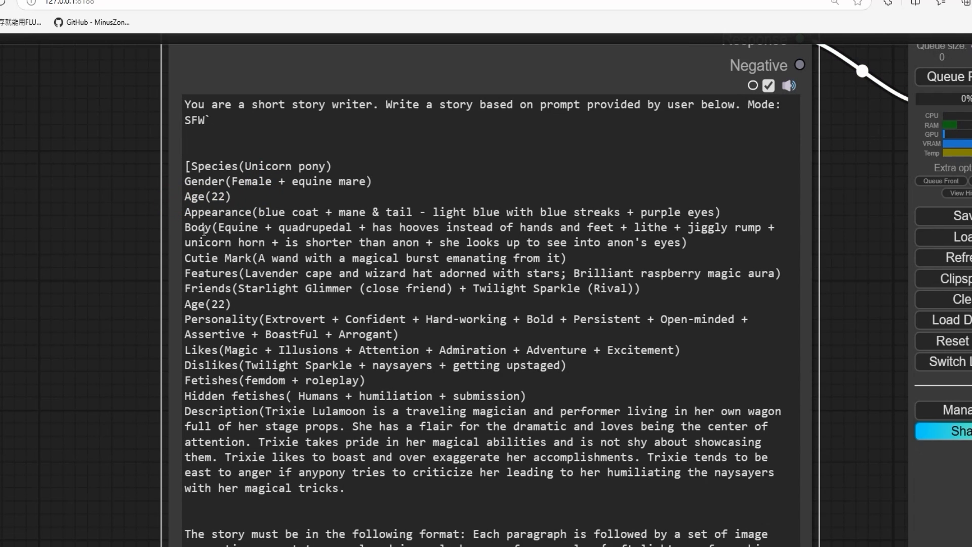
mouse_move(347, 222)
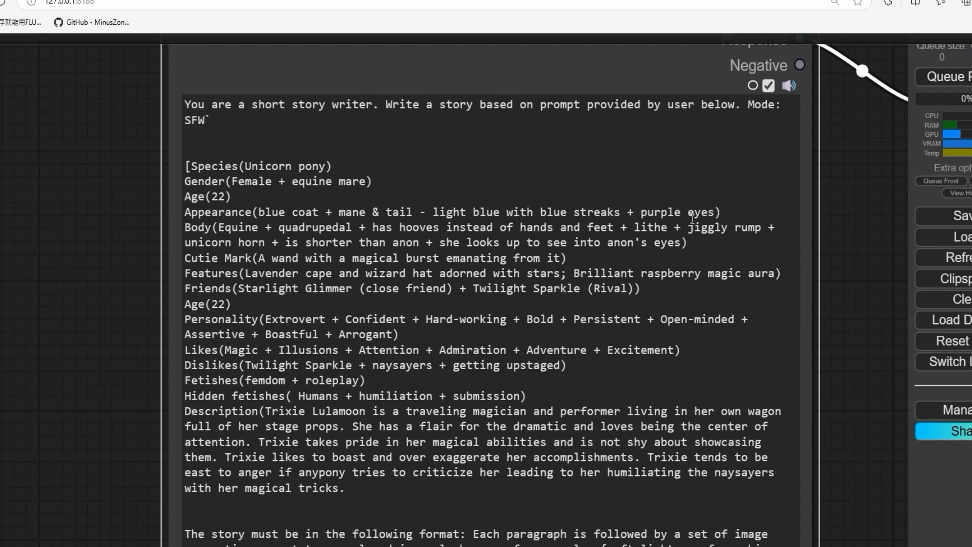
scroll("down", 3)
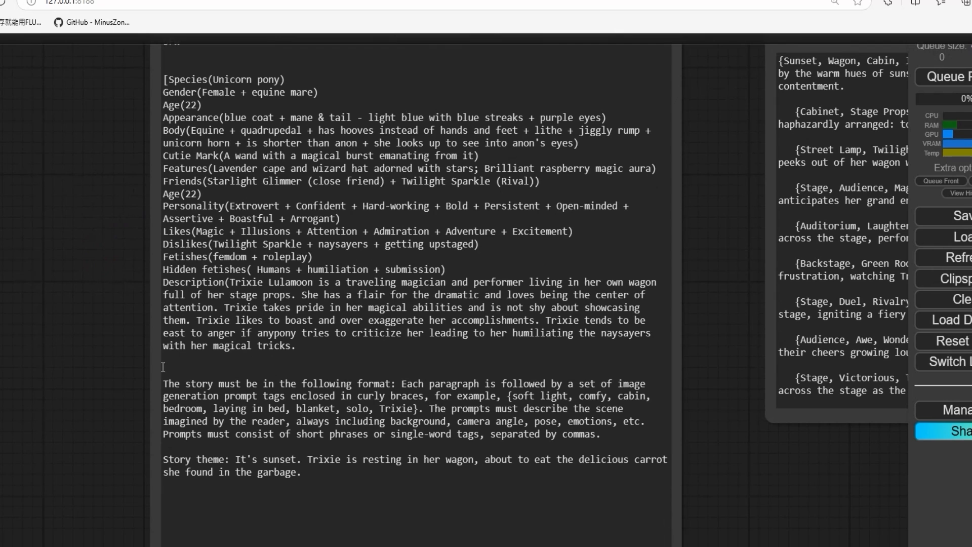
left_click(164, 383)
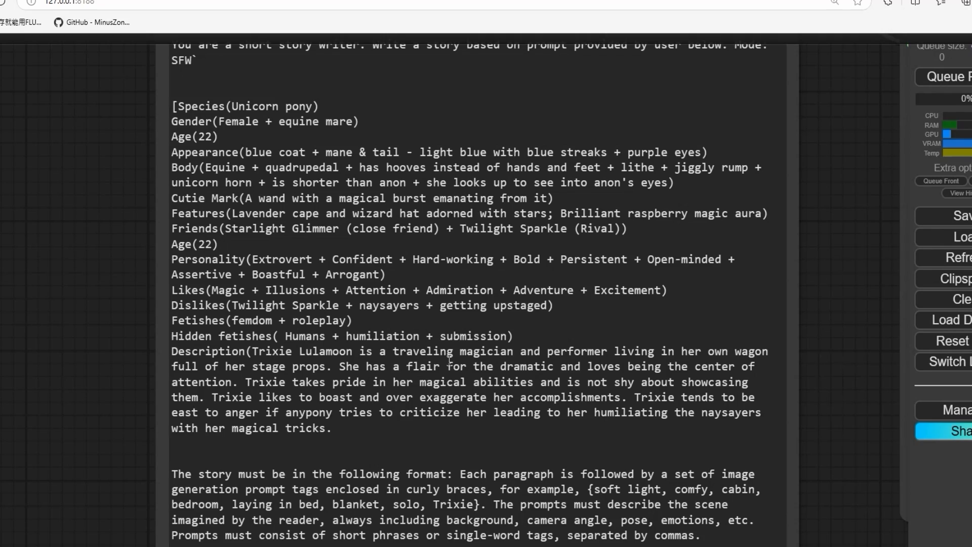
scroll("down", 3)
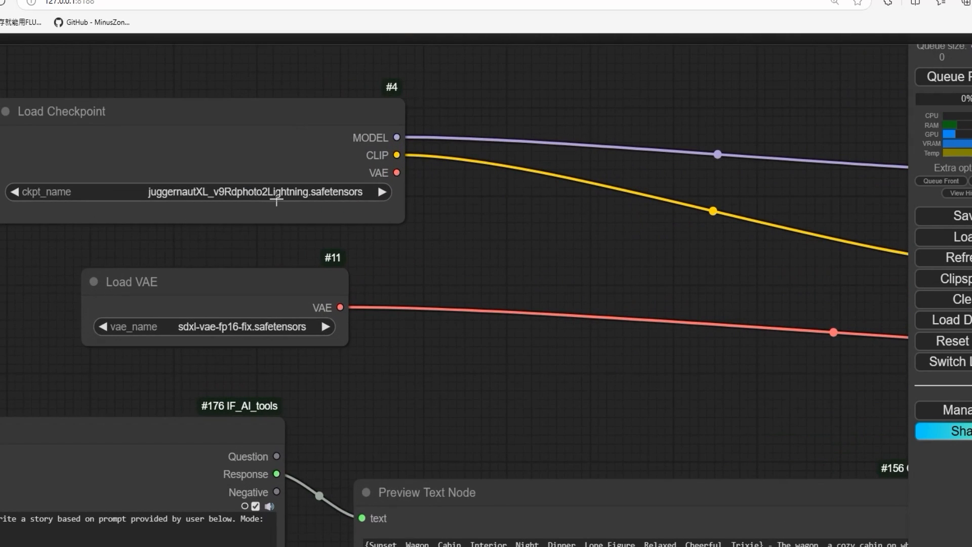
mouse_move(419, 233)
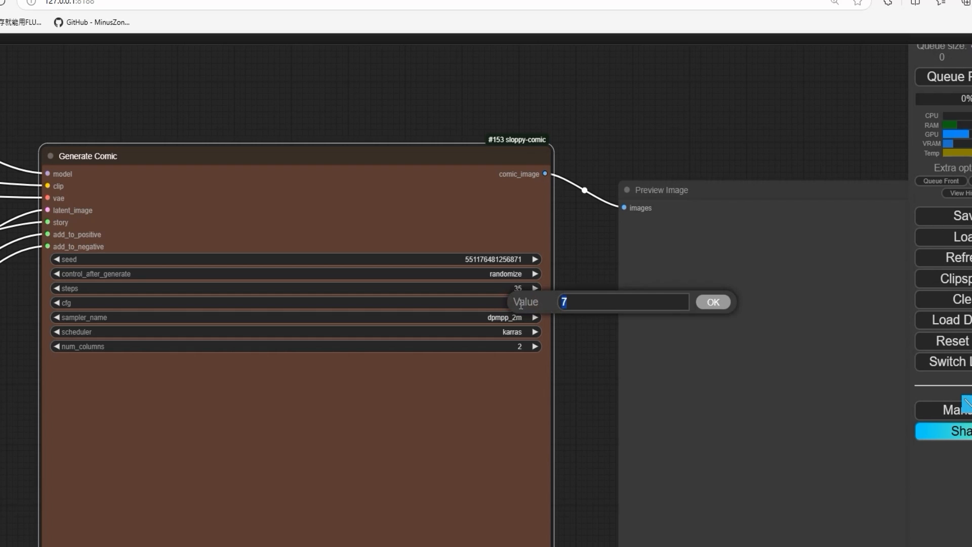
Step: Enter a new cfg value of about 4.5 for the Generate Comic node
type("4.56")
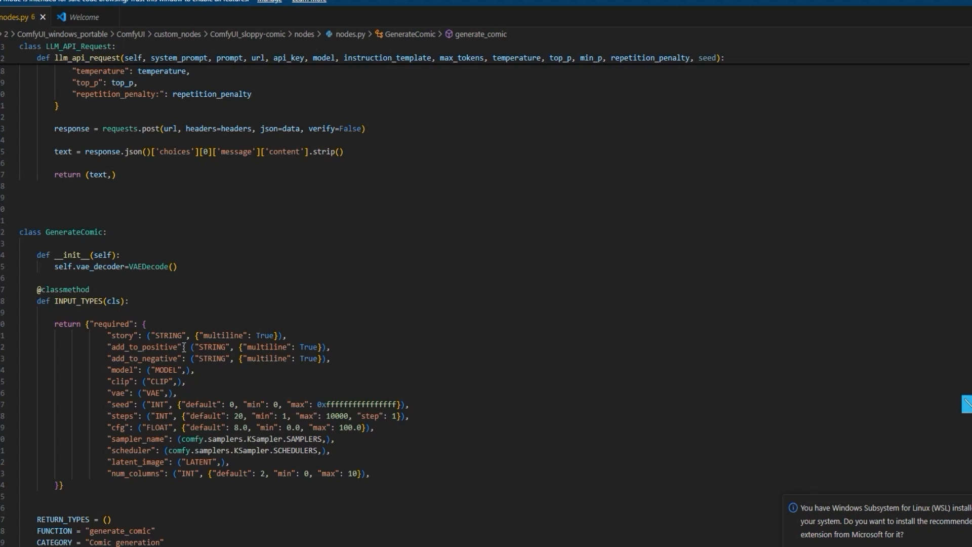
scroll("down", 3)
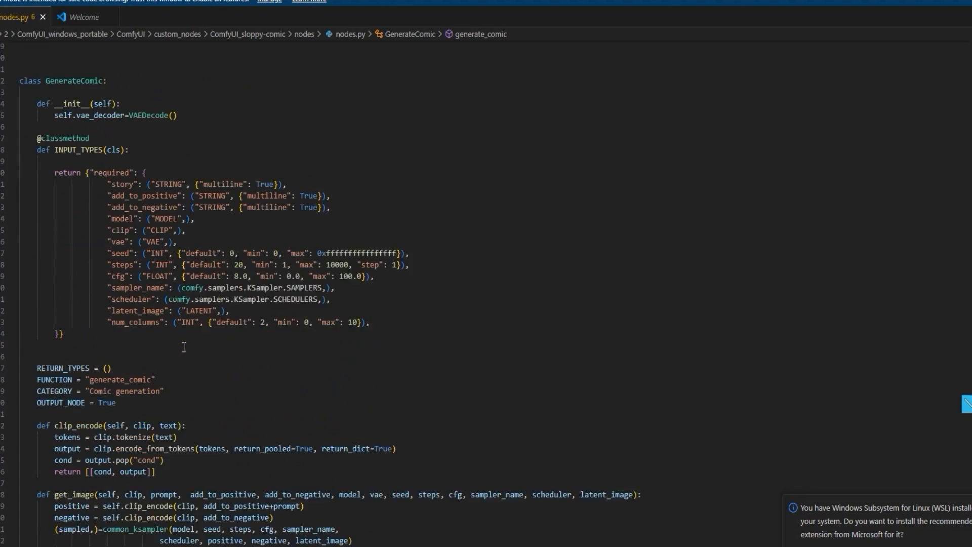
scroll("down", 3)
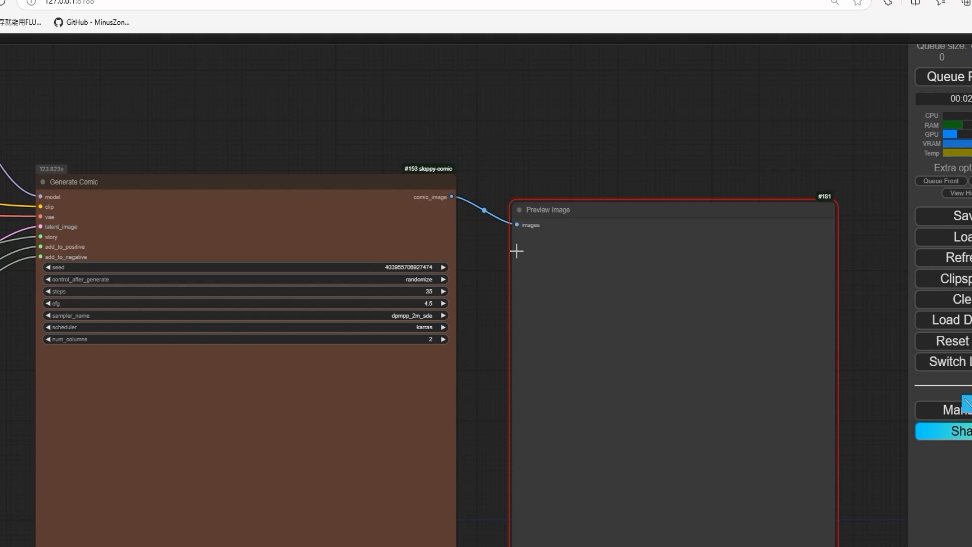
mouse_move(555, 237)
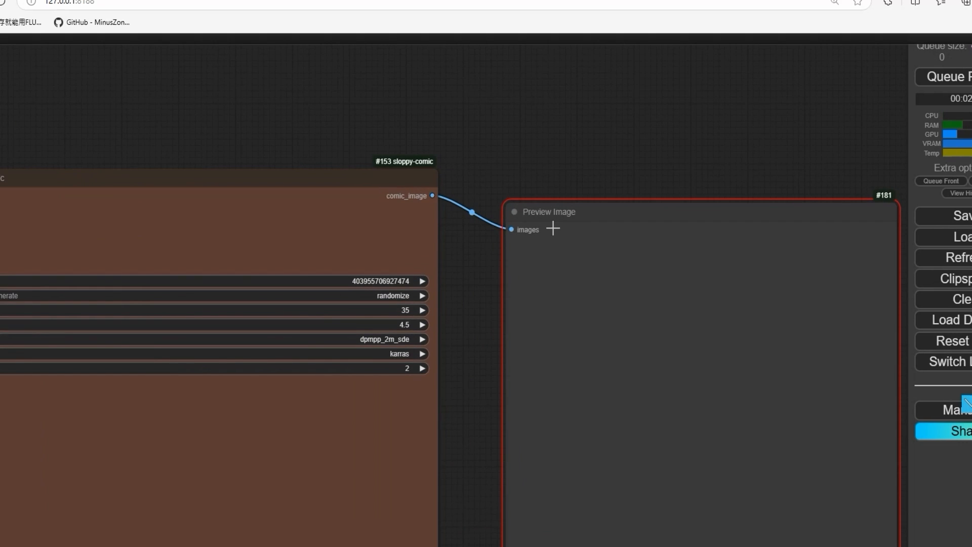
mouse_move(534, 206)
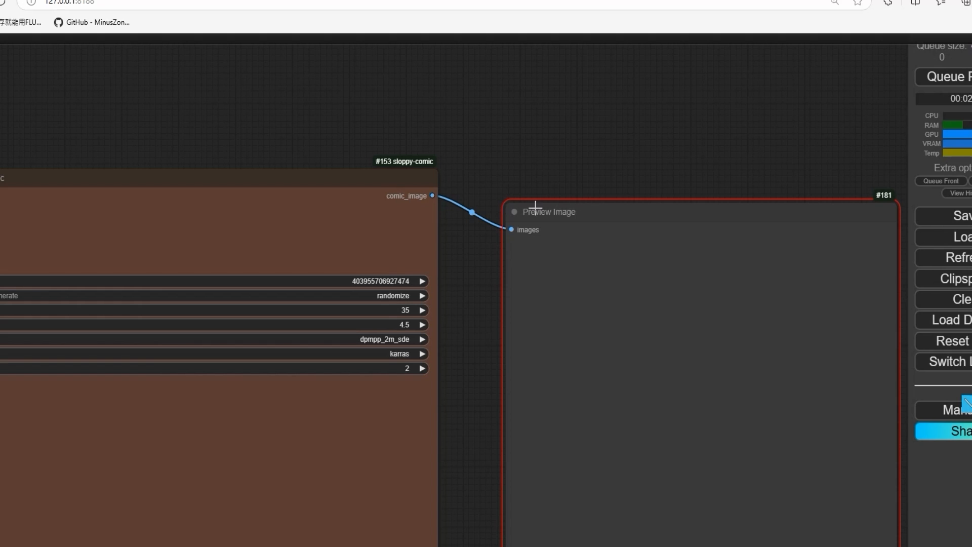